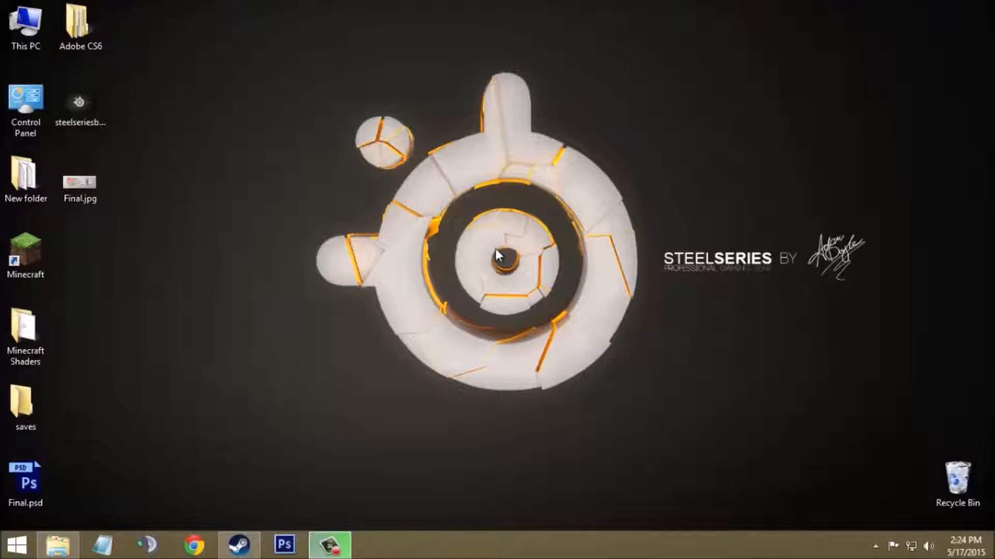
mouse_move(375, 256)
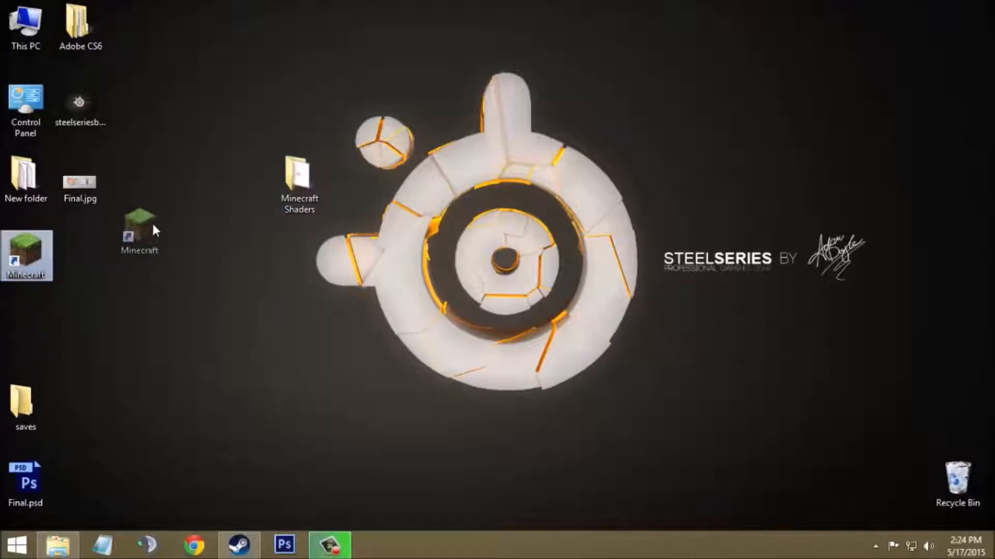
Step: Place the Minecraft shortcut beside the Minecraft Shaders folder in the upper-middle of the desktop
drag(138, 232, 216, 185)
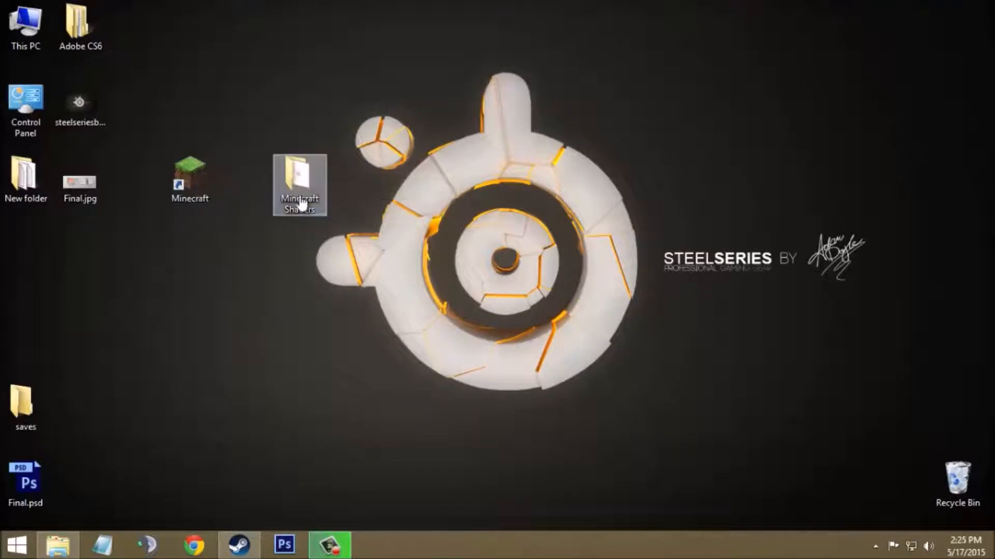
Step: Run ShadersMod-v2.4.1mc1.8-installer.jar from Minecraft Shaders, confirm the .minecraft install and dismiss the license notice
double_click(298, 176)
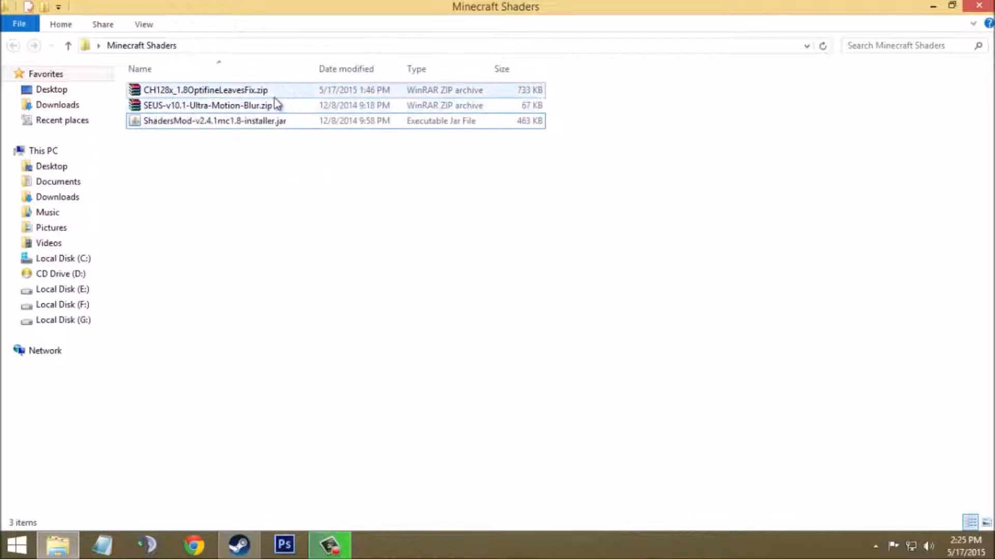
mouse_move(225, 93)
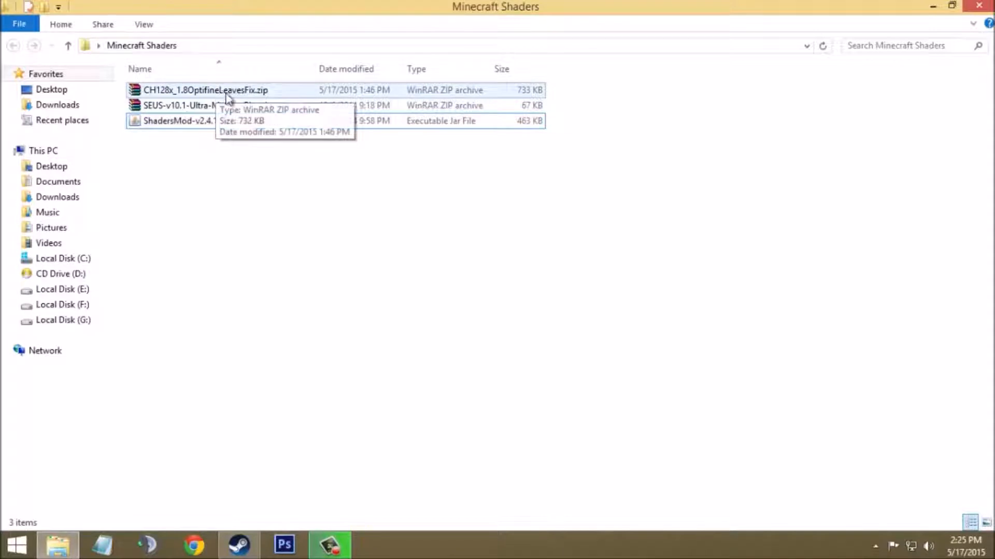
click(214, 120)
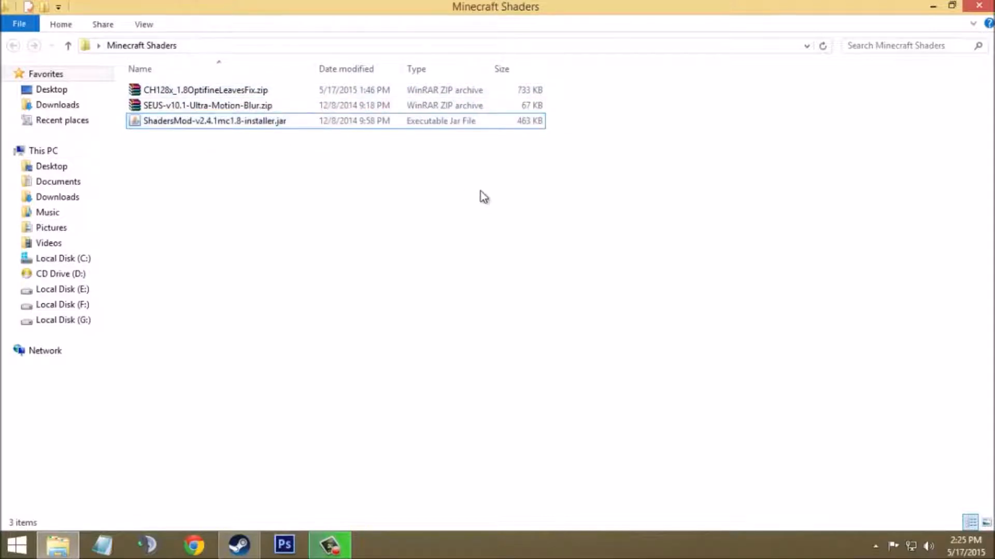
mouse_move(391, 152)
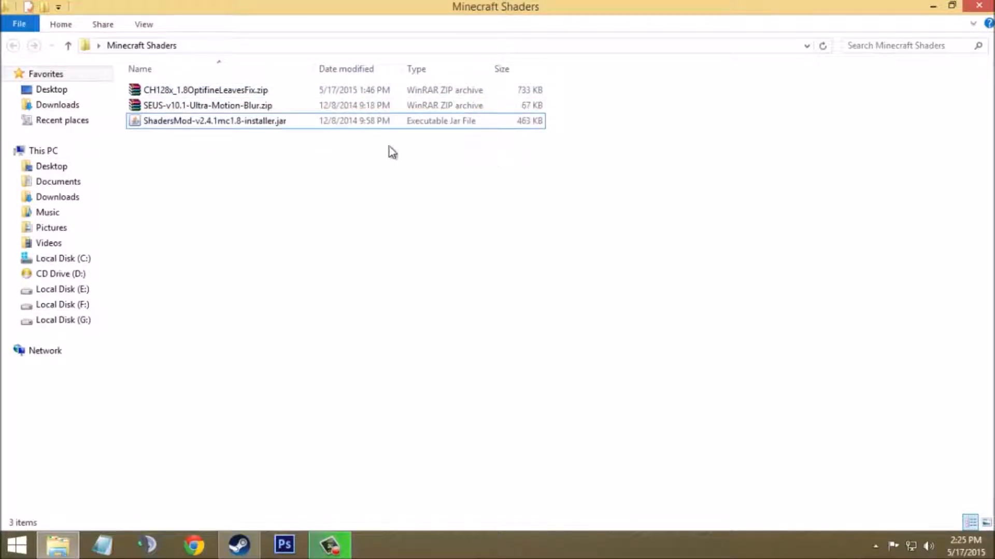
click(214, 120)
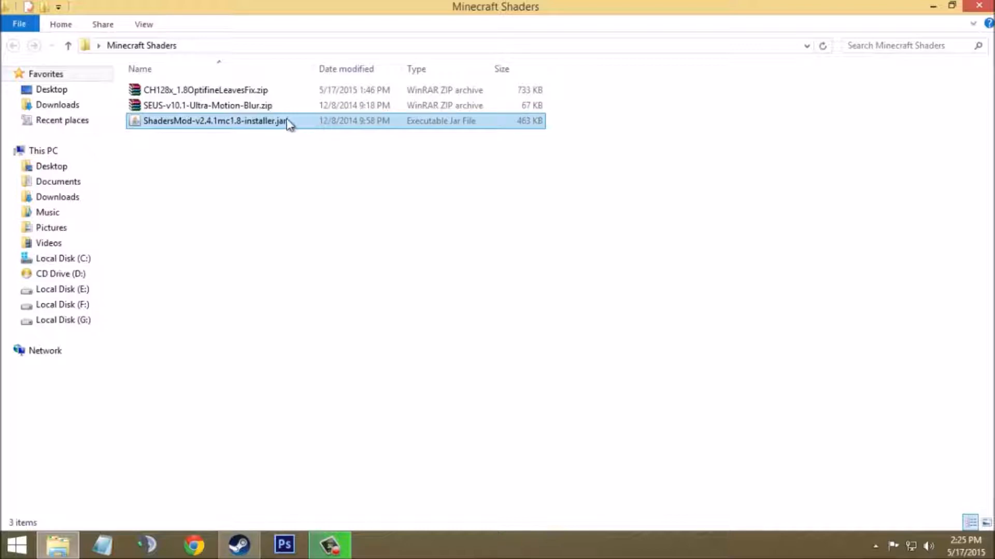
double_click(214, 120)
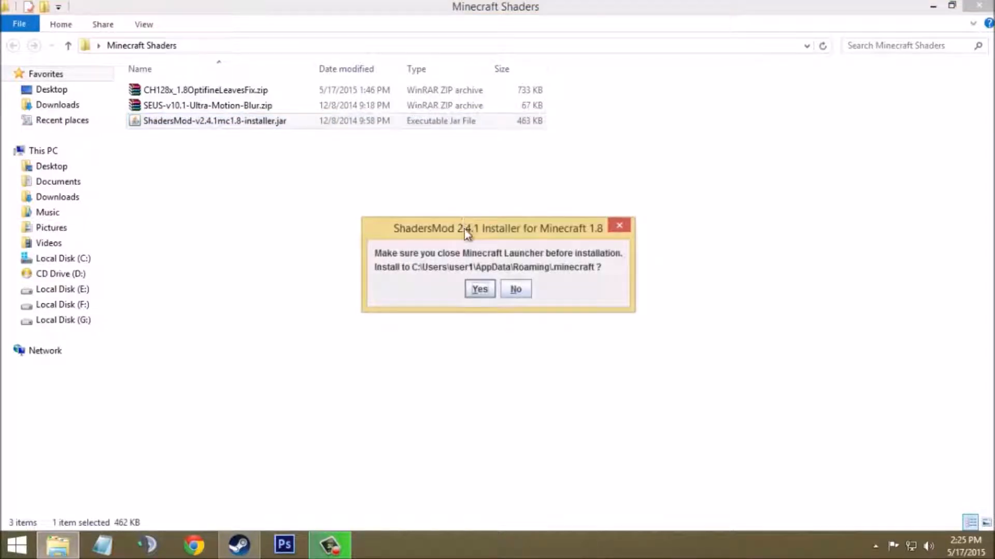
click(479, 288)
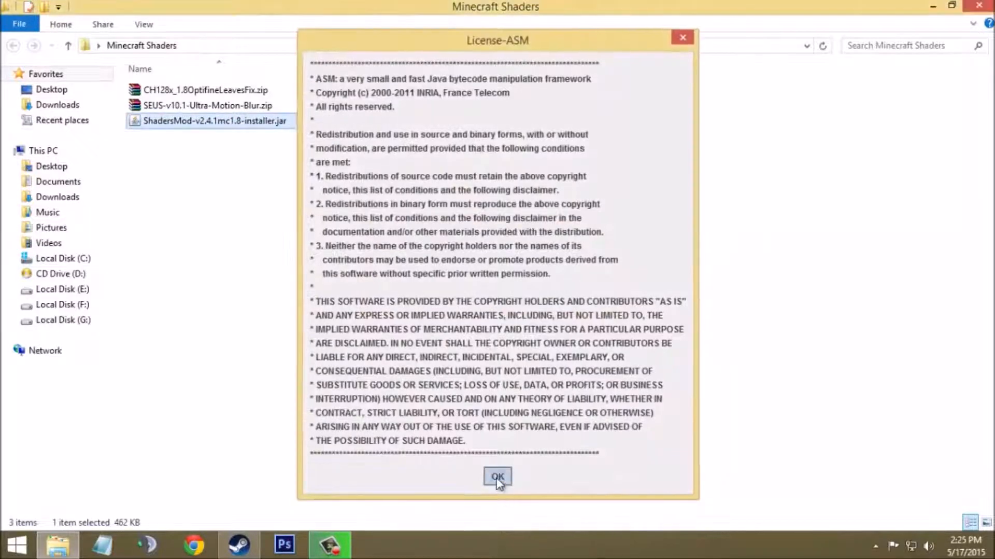
click(497, 475)
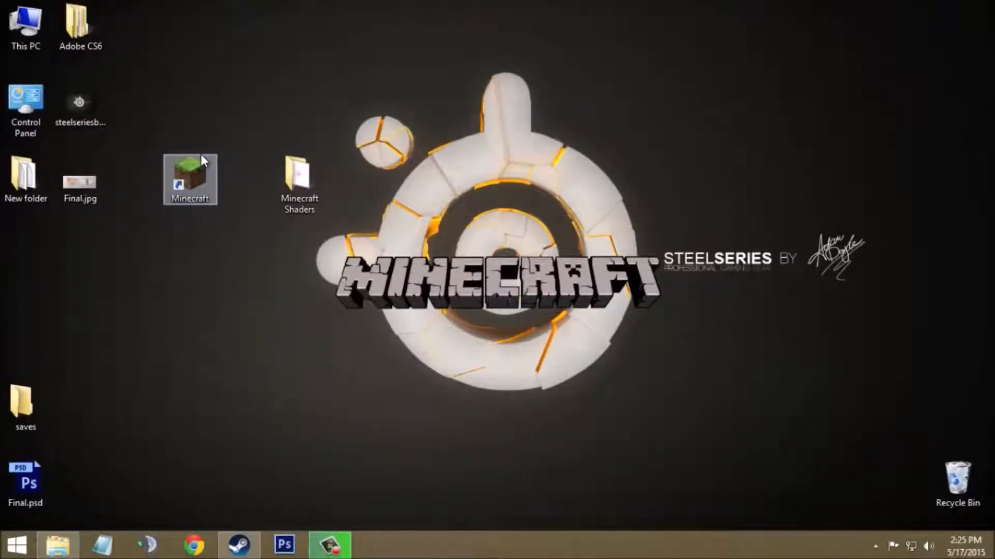
Step: Start the TeamExtreme launcher from the shortcut and log in to reach the 1.8-ShadersMod profile
double_click(189, 178)
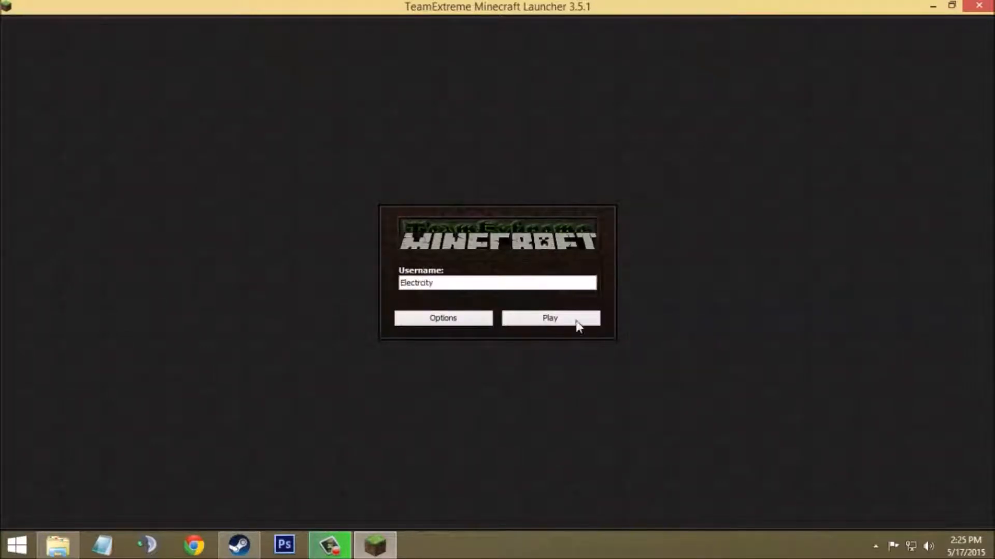
click(549, 317)
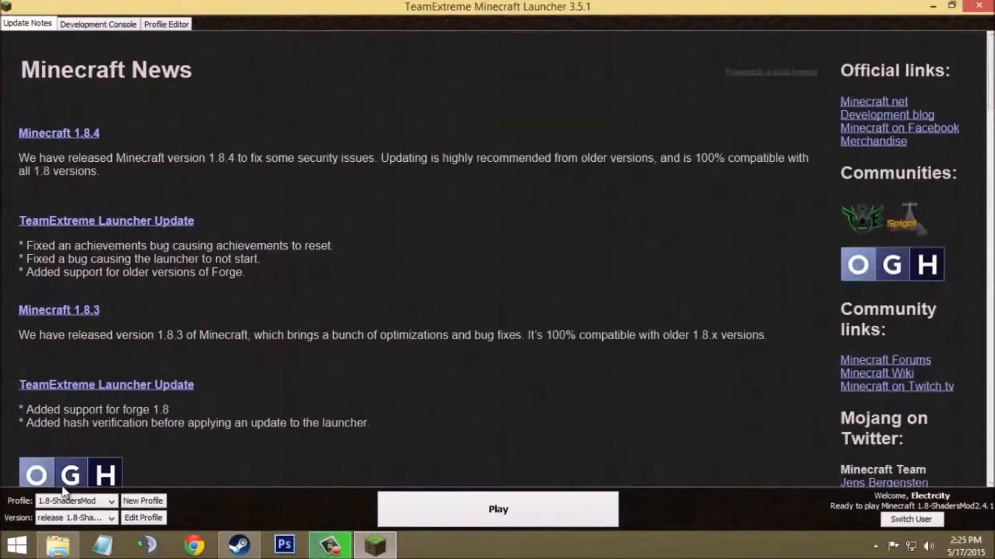
mouse_move(22, 520)
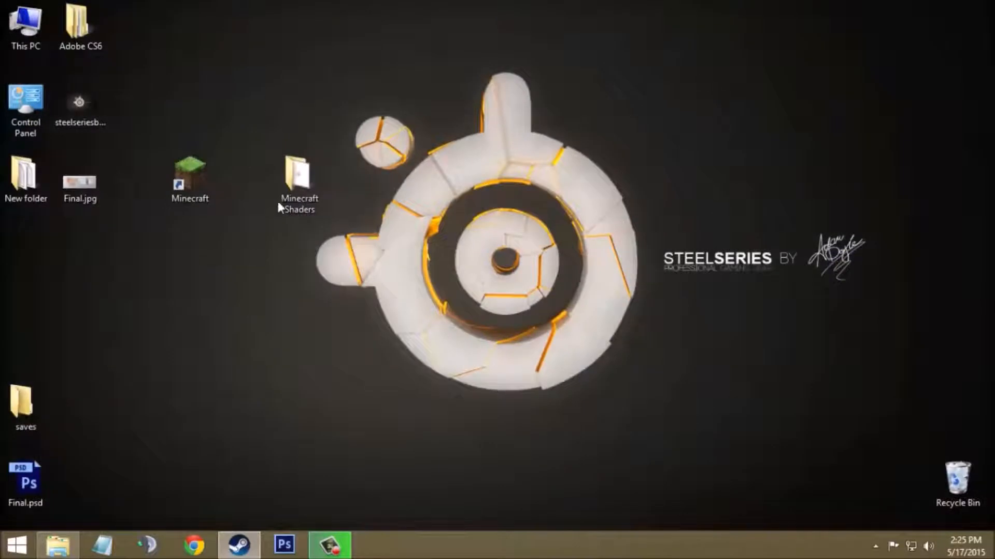
mouse_move(362, 231)
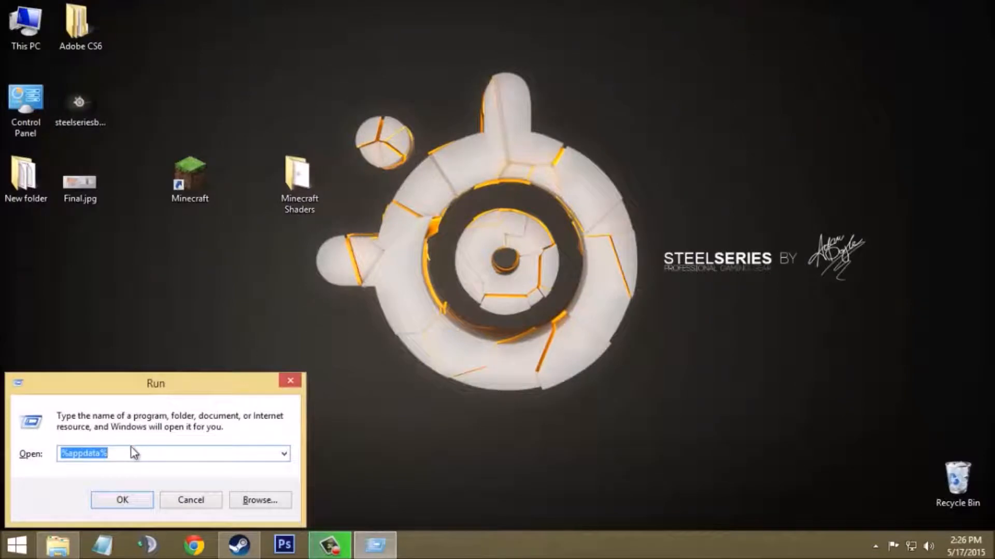
Step: Reach AppData Roaming via the %appdata% Run command and enter the .minecraft folder
click(171, 453)
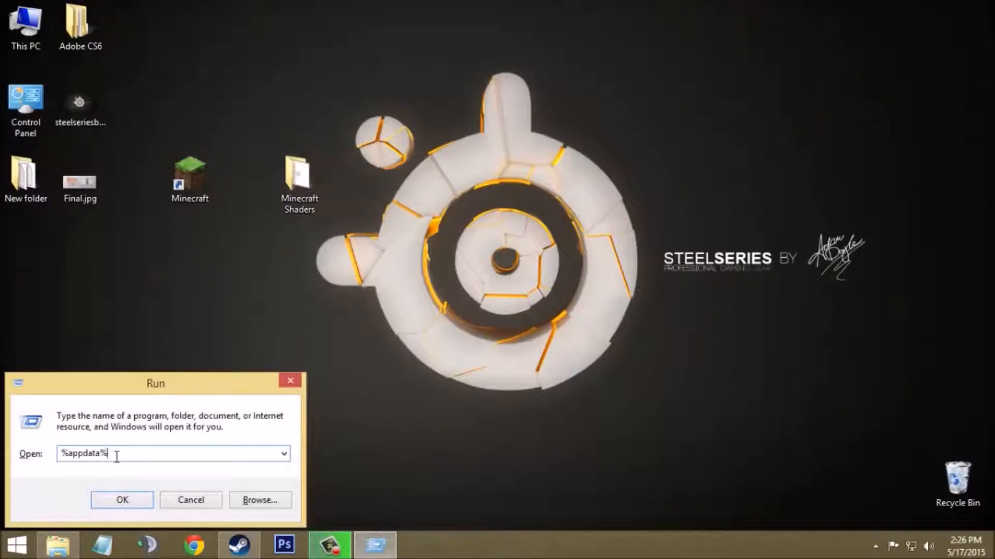
click(122, 498)
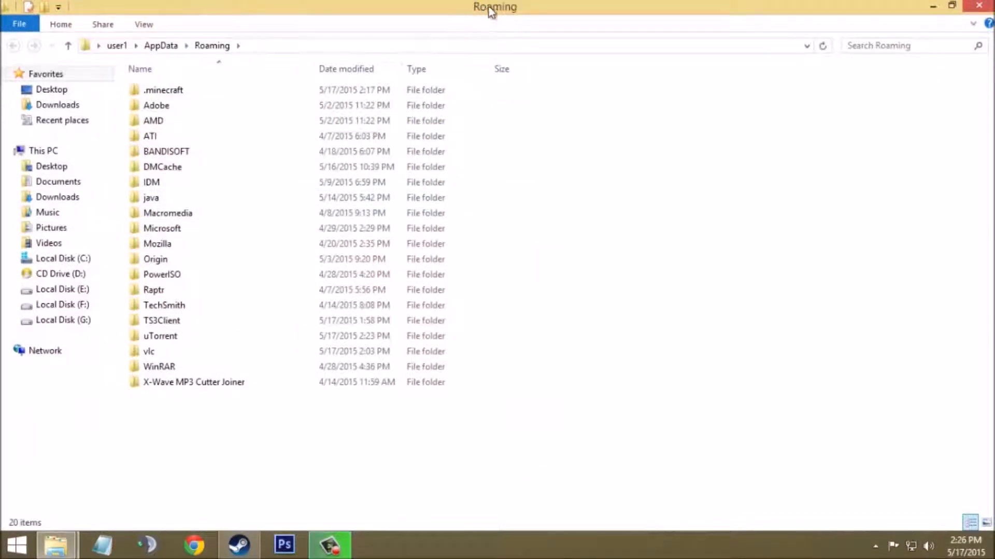
click(164, 89)
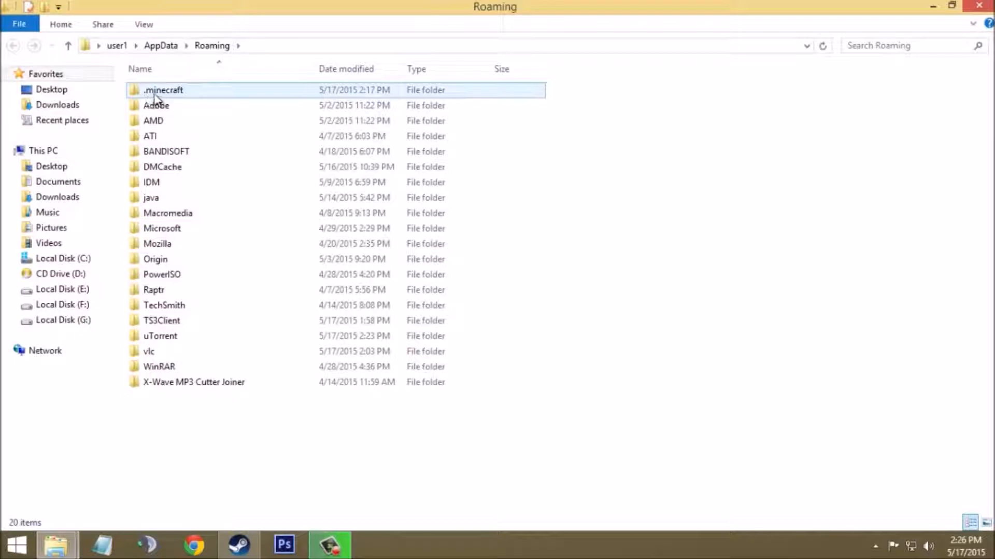
double_click(163, 89)
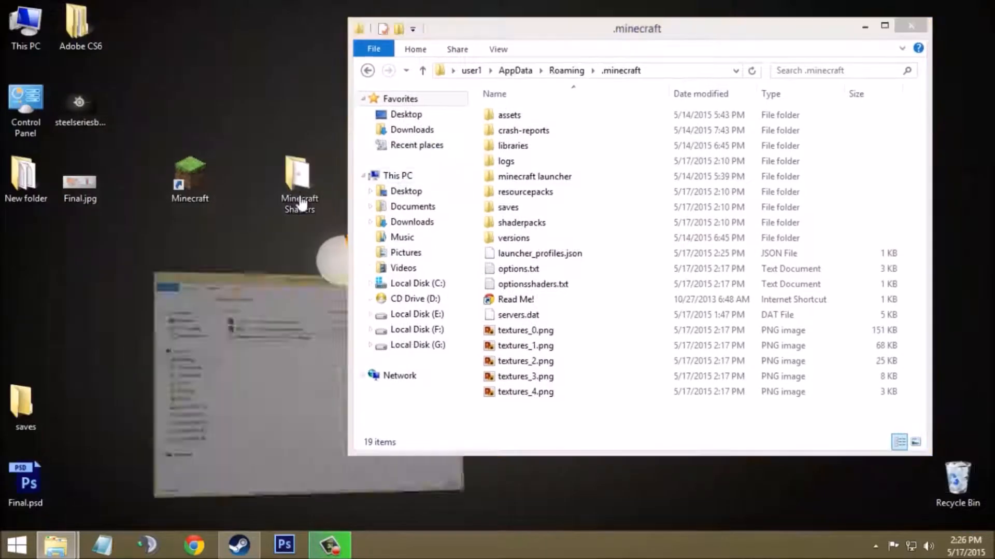
Step: Copy the SEUS shader zip from Minecraft Shaders into .minecraft's shaderpacks folder
double_click(298, 178)
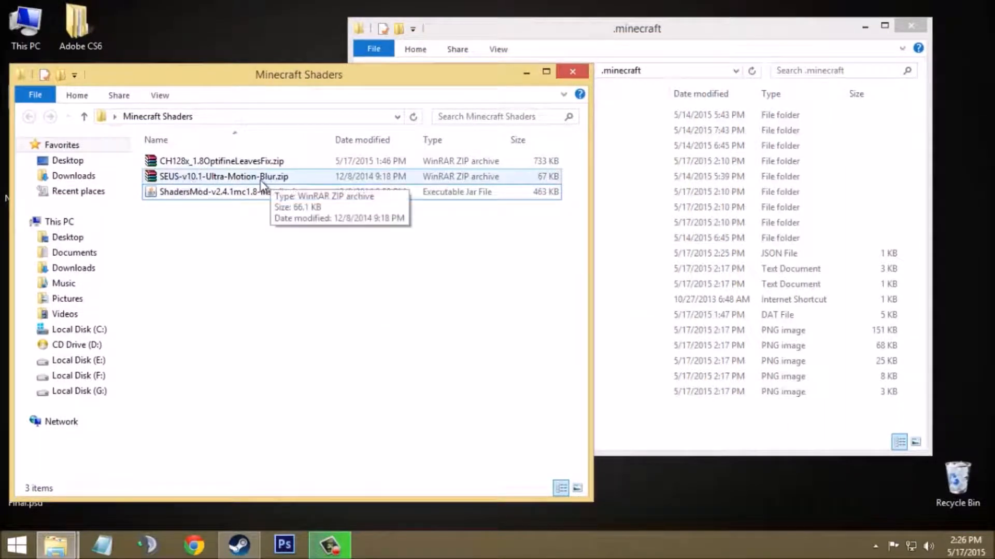
click(227, 176)
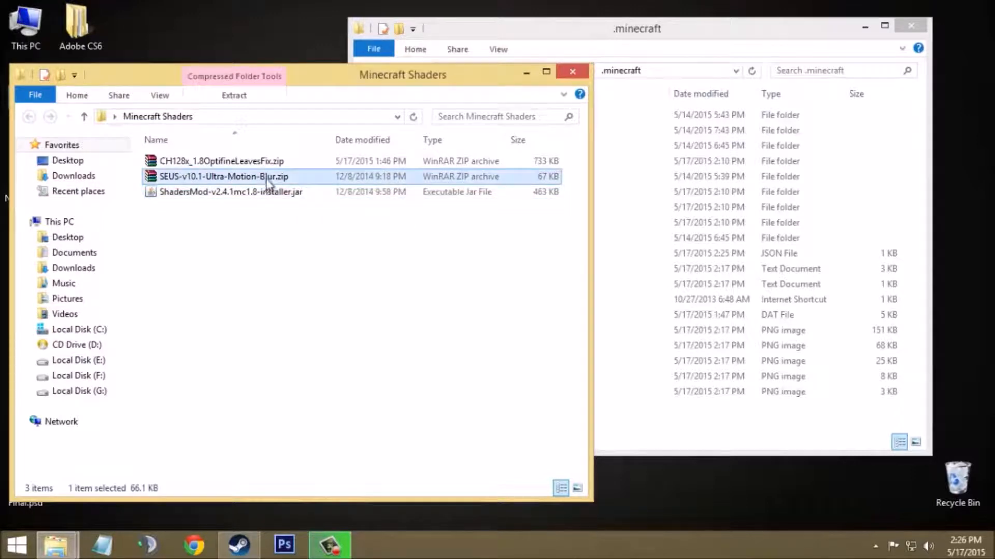
right_click(228, 176)
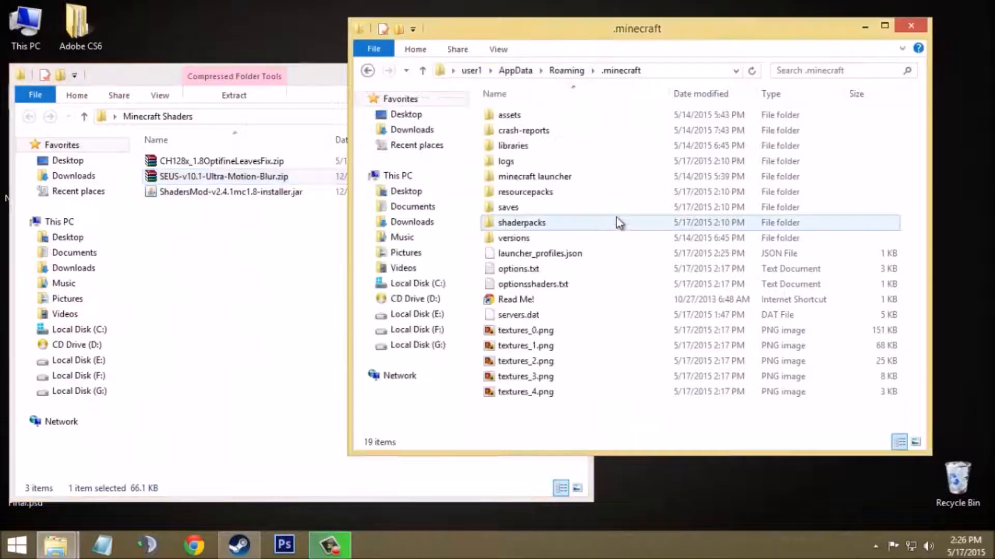
click(509, 114)
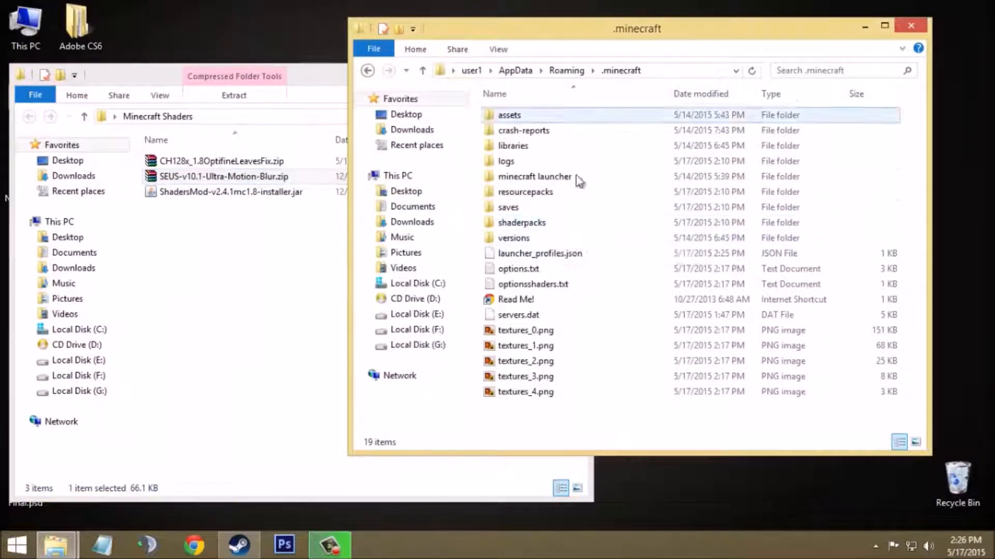
double_click(521, 222)
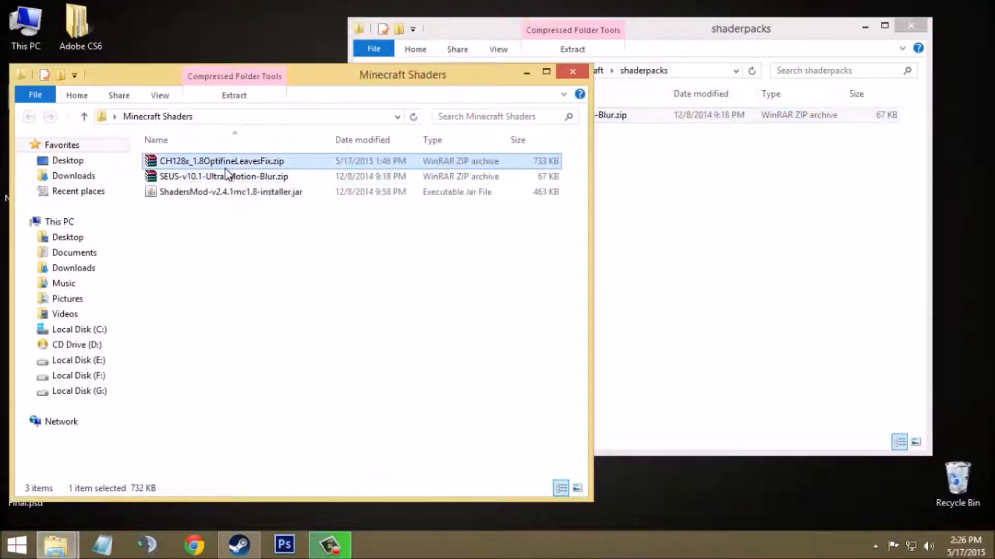
mouse_move(228, 164)
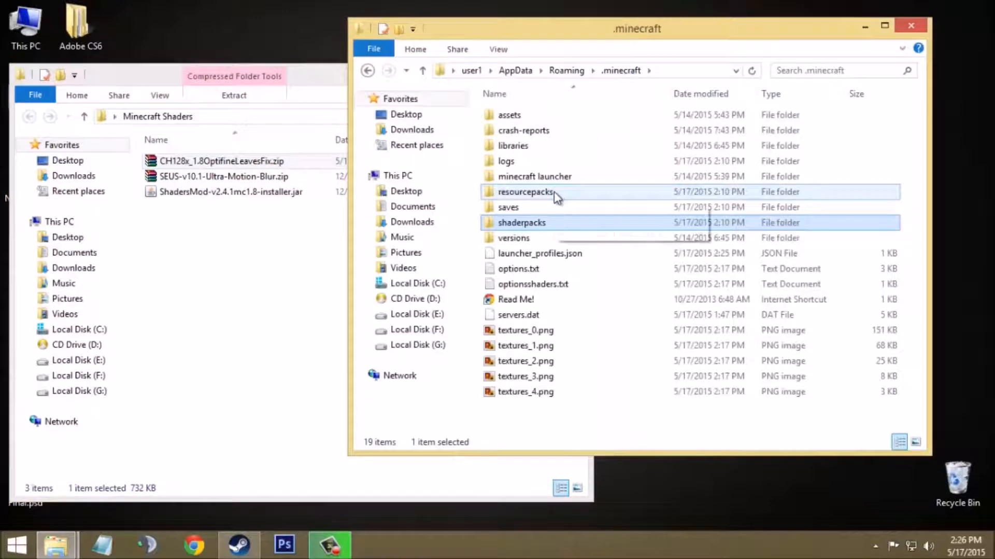
Step: Put the CH128x texture pack zip into the resourcepacks folder and close the window
double_click(526, 191)
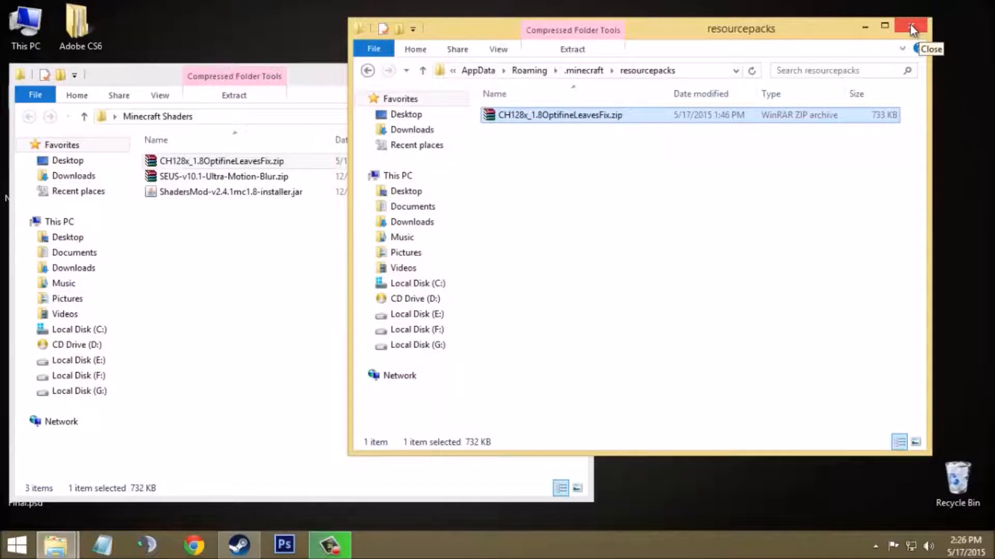
click(912, 28)
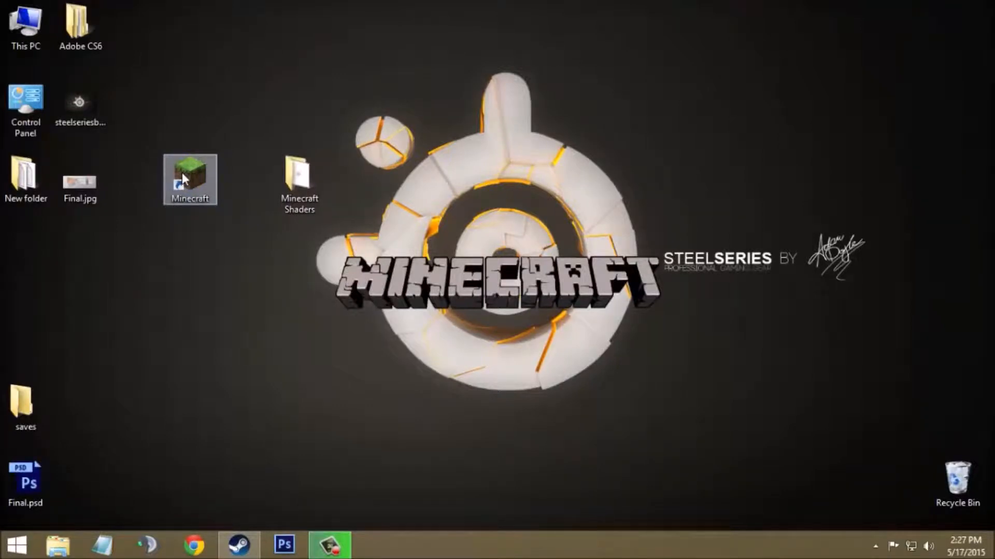
Step: Sign in to the launcher as Electricity and start the 1.8-ShadersMod profile into Minecraft's main menu
double_click(188, 179)
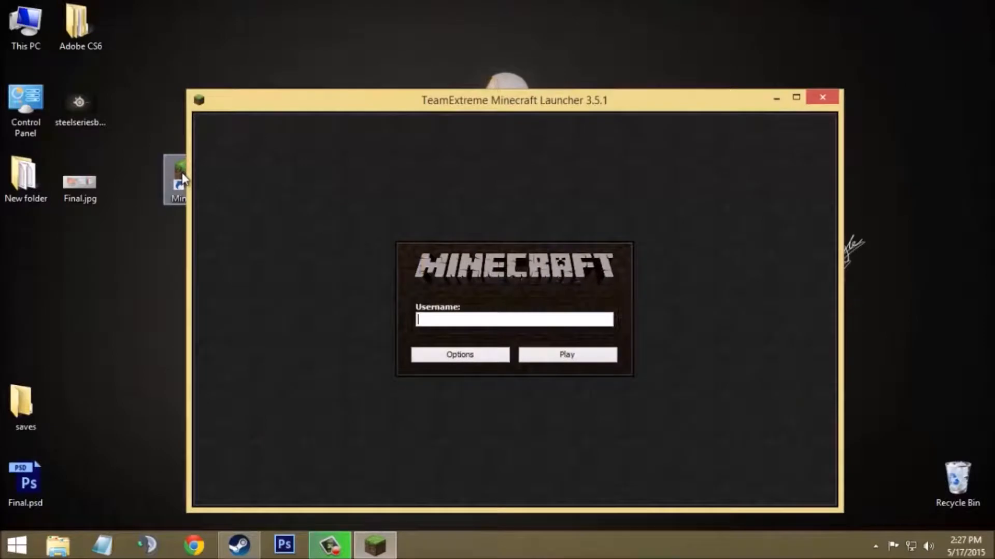
text(Electricity)
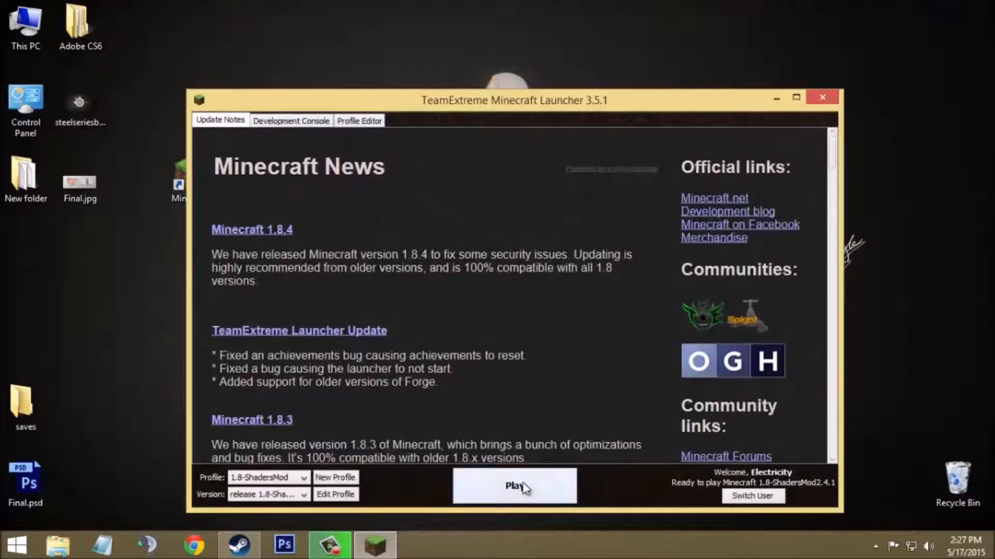
click(514, 485)
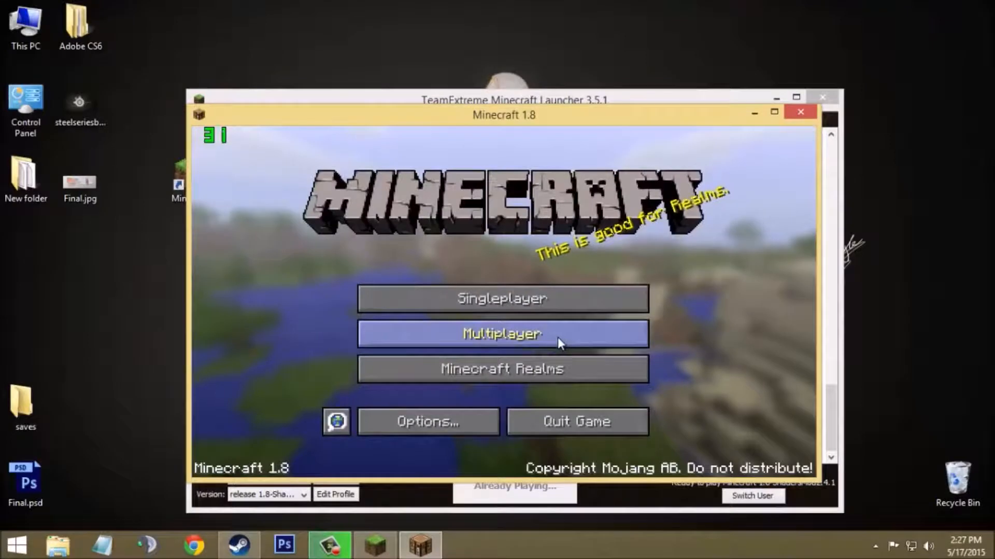
Step: Maximise the game and create a new singleplayer world named Electricity in Hardcore mode
click(774, 111)
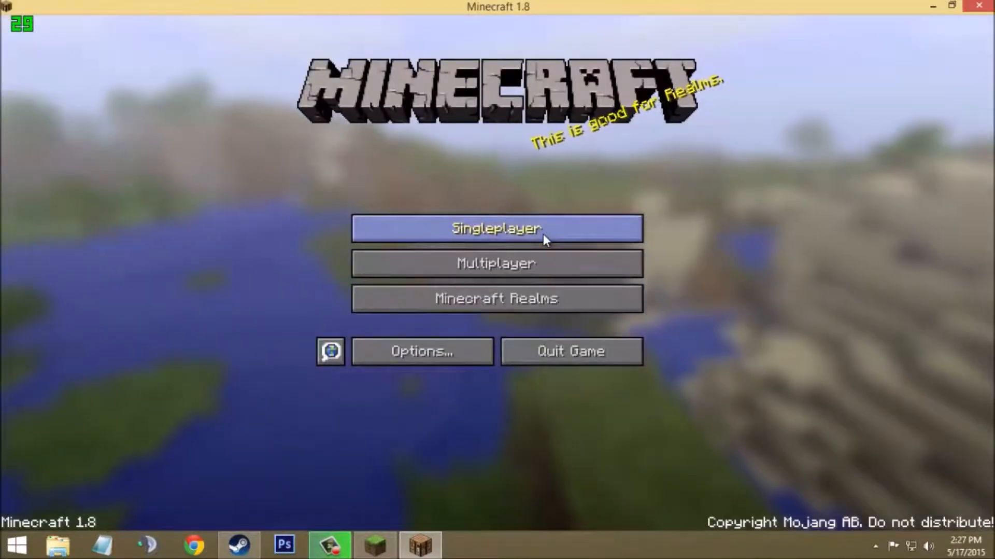
click(497, 228)
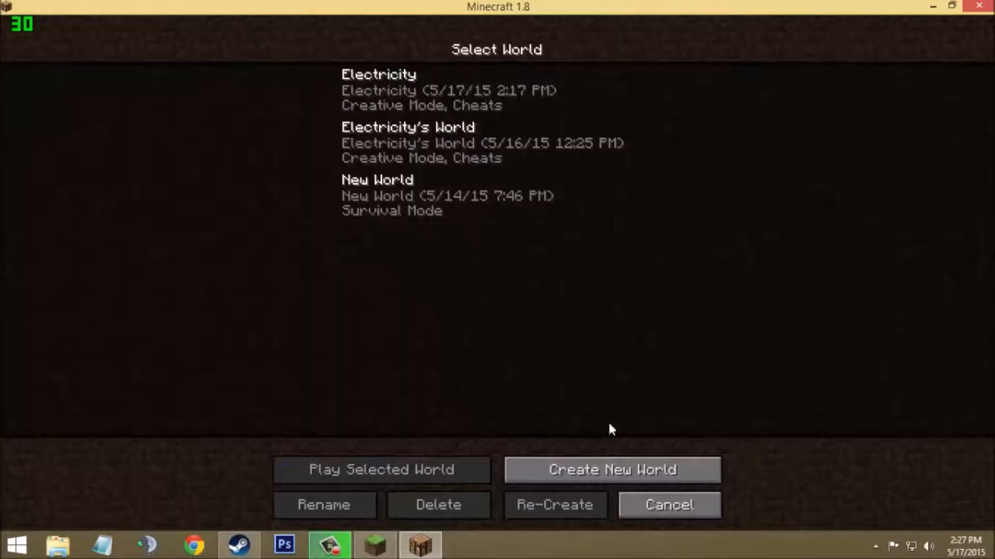
click(612, 469)
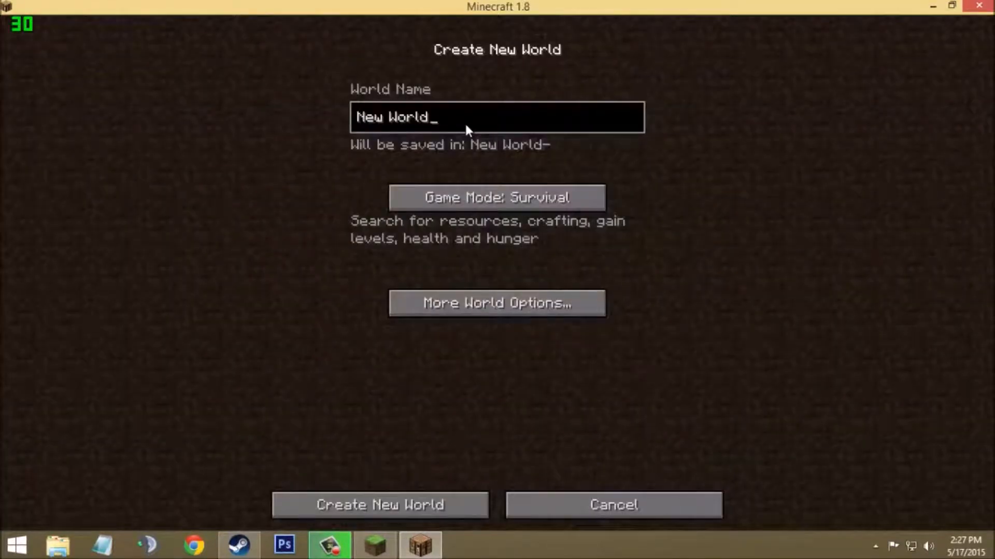
text(Electricity)
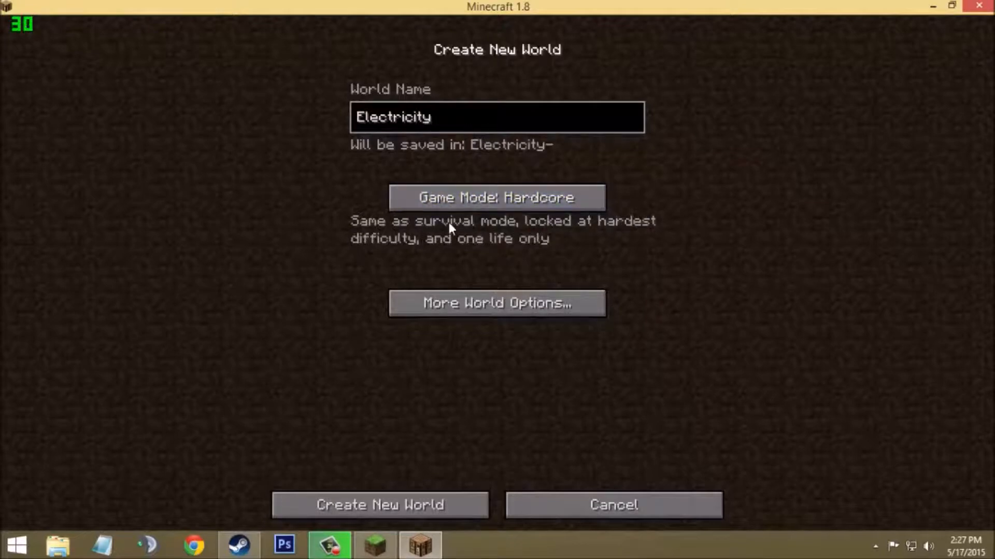
click(380, 503)
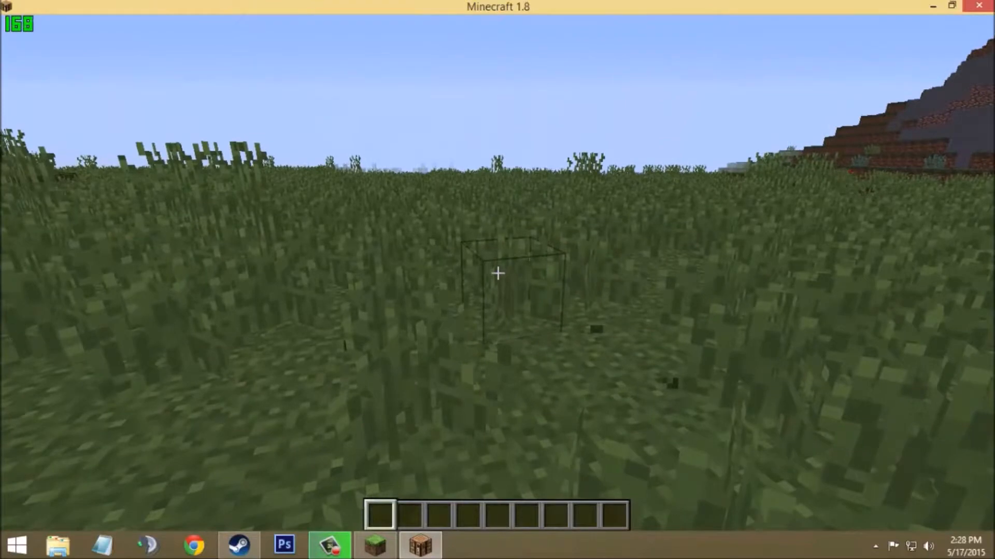
Step: From the pause menu's Shaders options, select SEUS-v10.1-Ultra-Motion-Blur.zip and apply it
key(Escape)
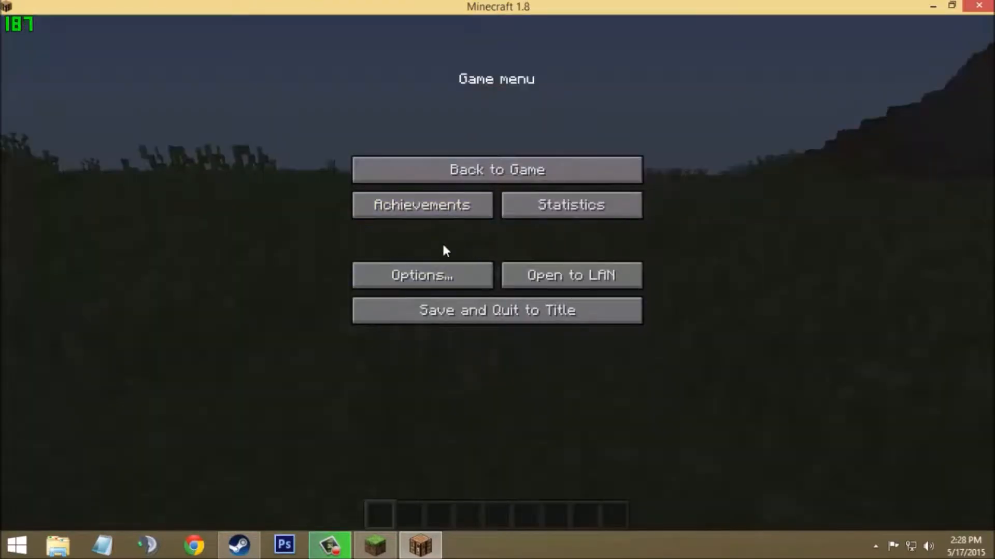
click(422, 274)
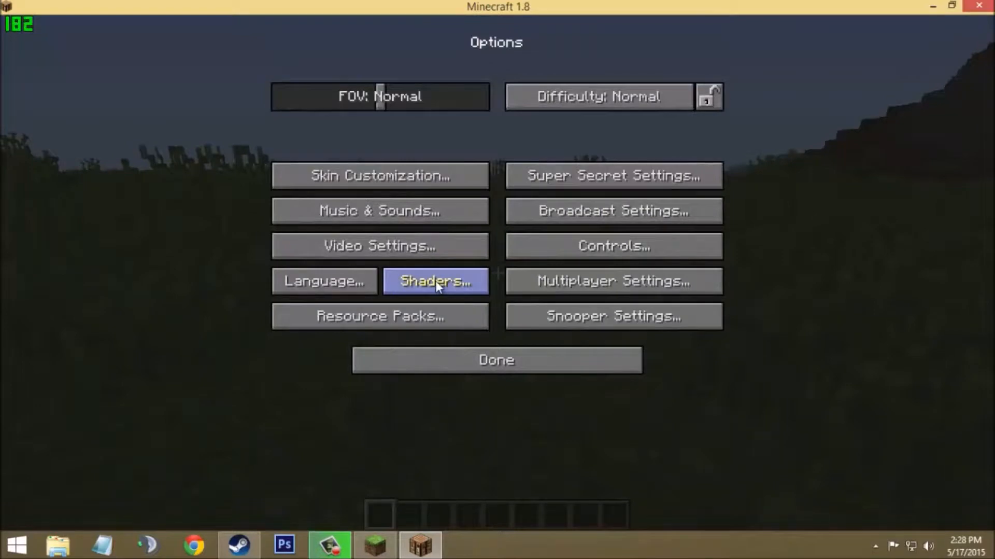
click(435, 281)
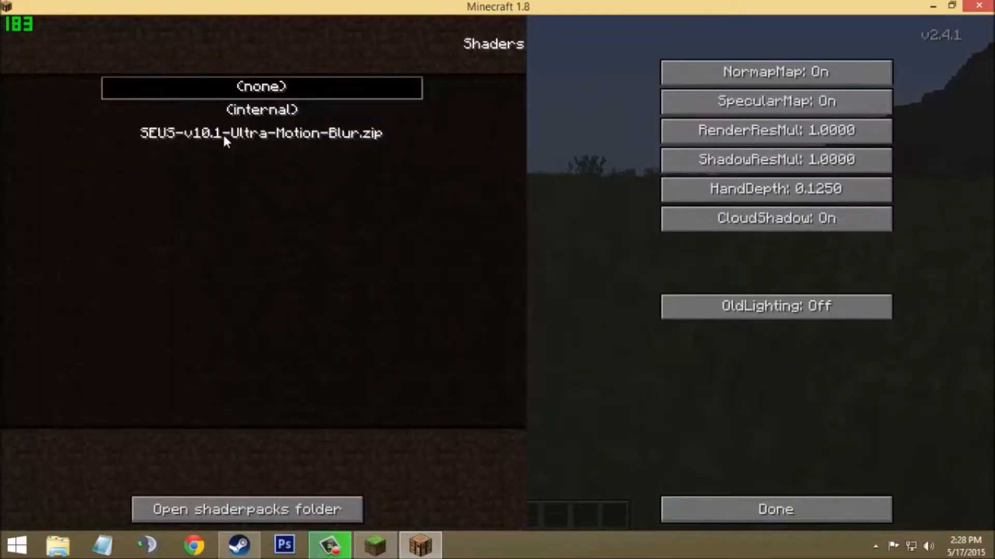
click(260, 134)
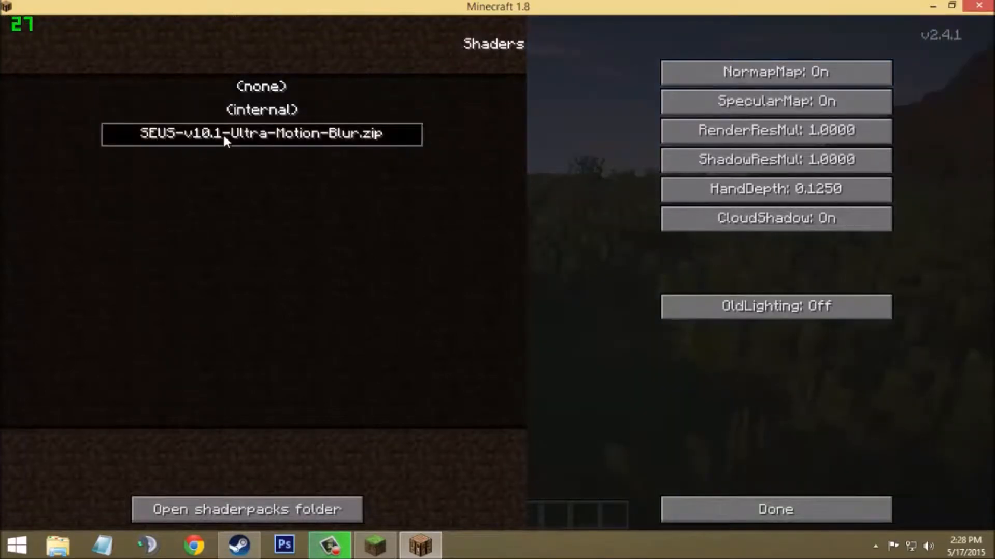
click(774, 508)
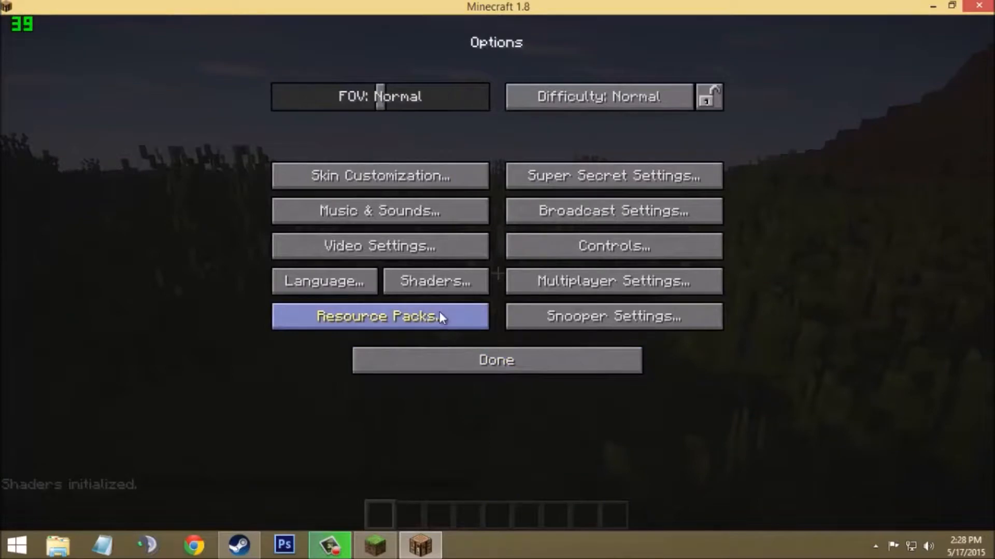
Step: Move the CH128x pack to Selected in Resource Packs, confirm, and return to the shaded world
click(380, 315)
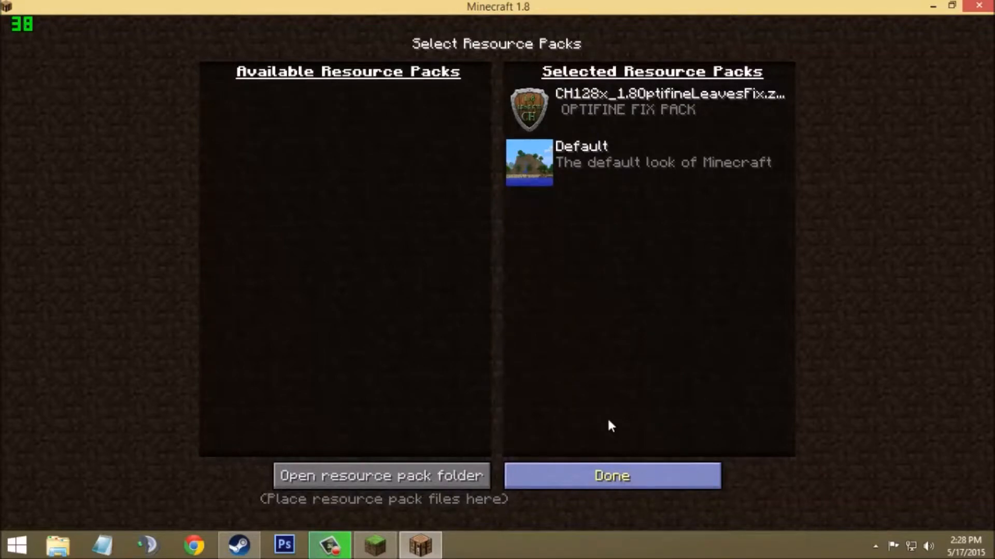
click(611, 474)
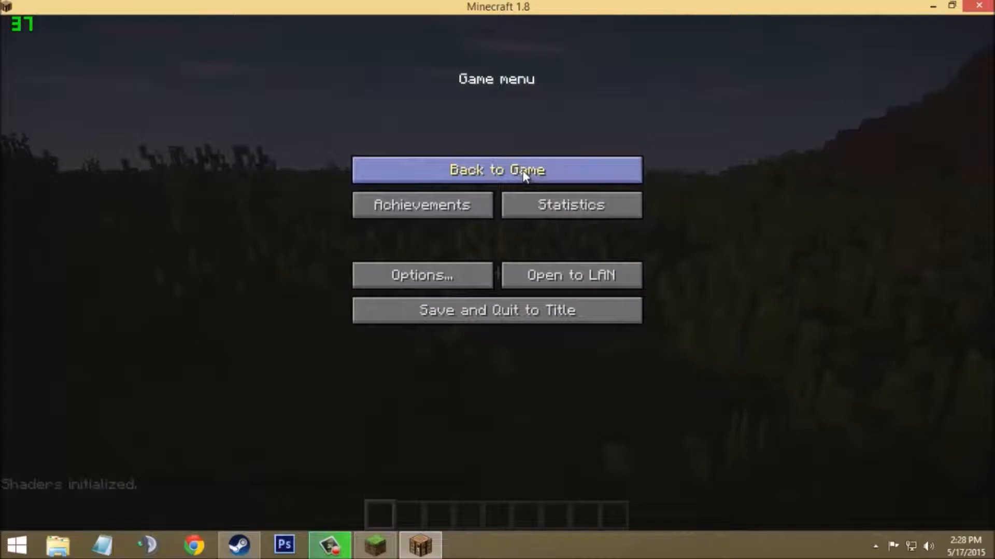
click(496, 170)
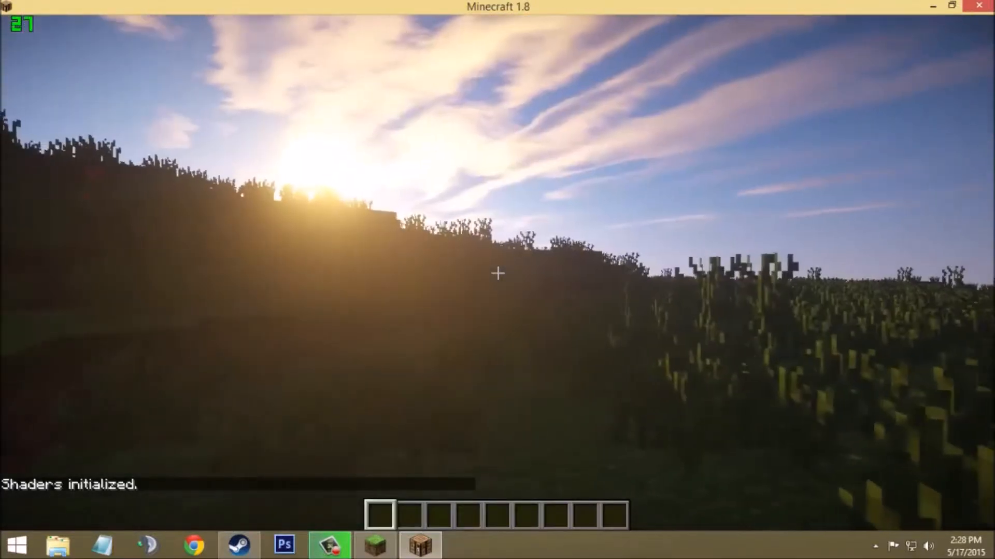